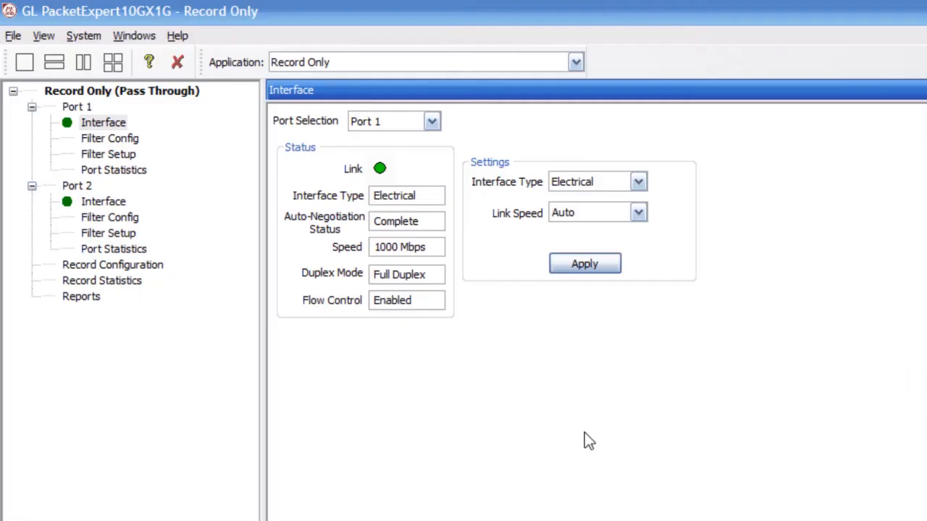
# Step: Keep Record Only, naming the capture file my-capture in PCAP format with continuous capture
pyautogui.click(571, 62)
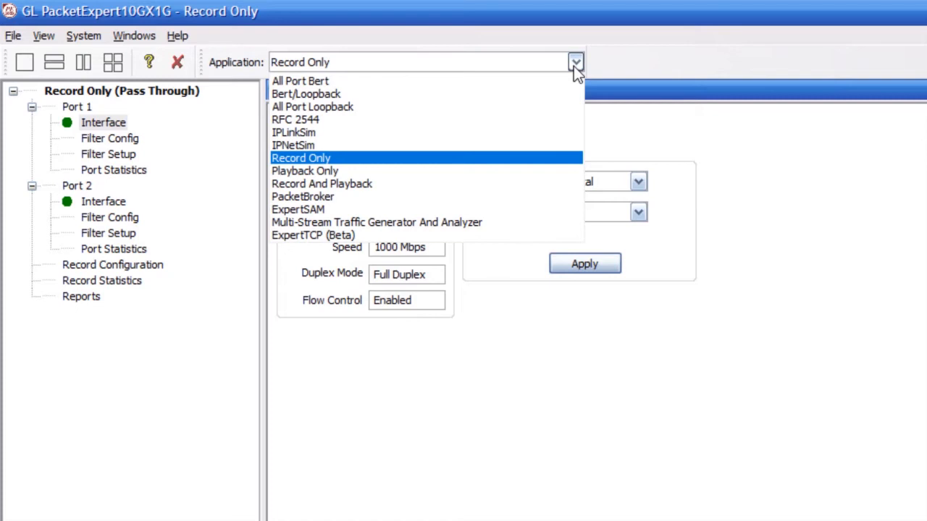
pyautogui.click(300, 157)
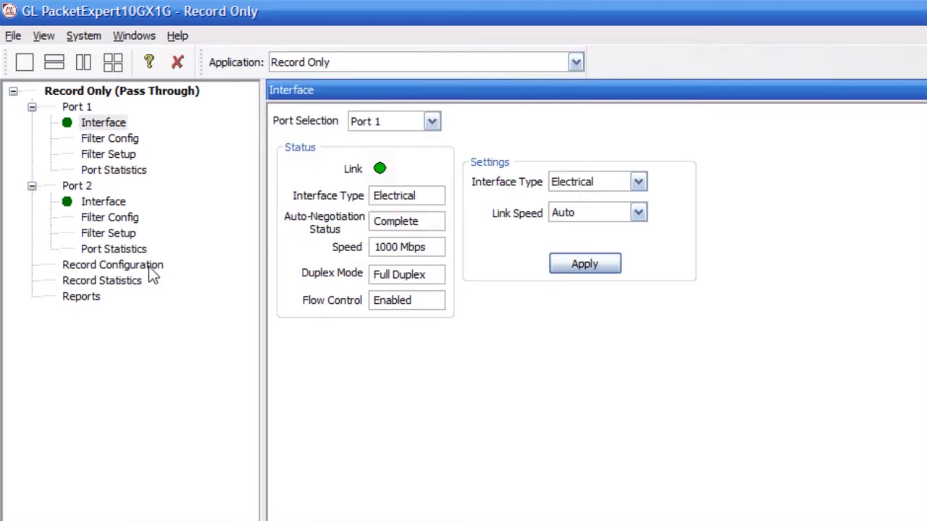
pyautogui.click(112, 265)
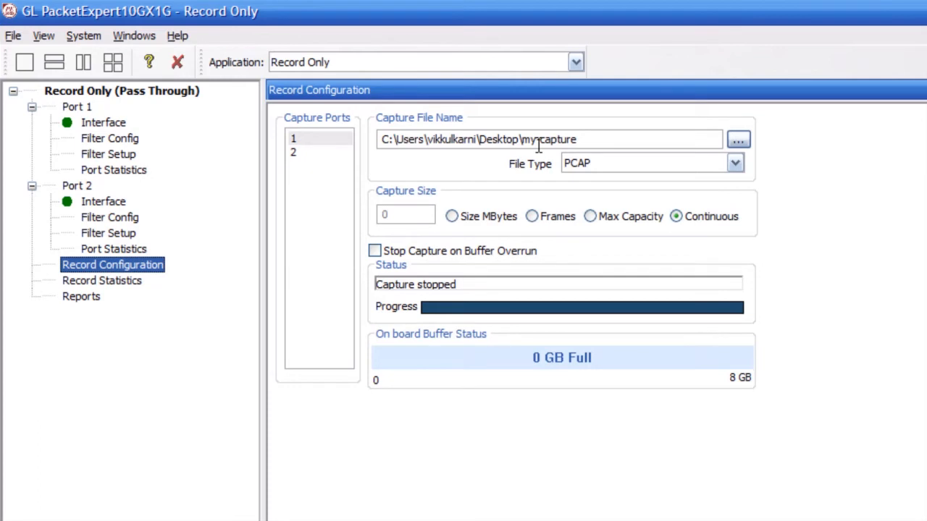
pyautogui.click(732, 162)
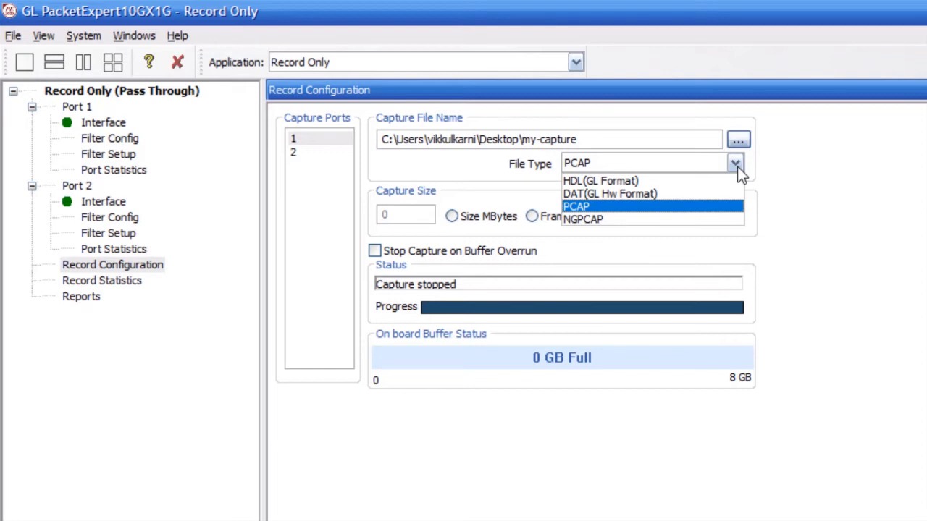
pyautogui.click(576, 207)
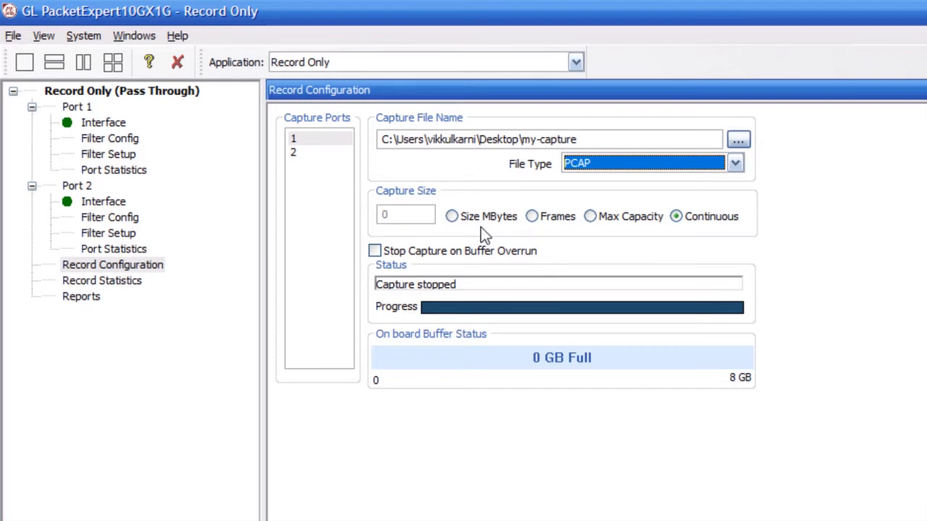
pyautogui.moveTo(699, 239)
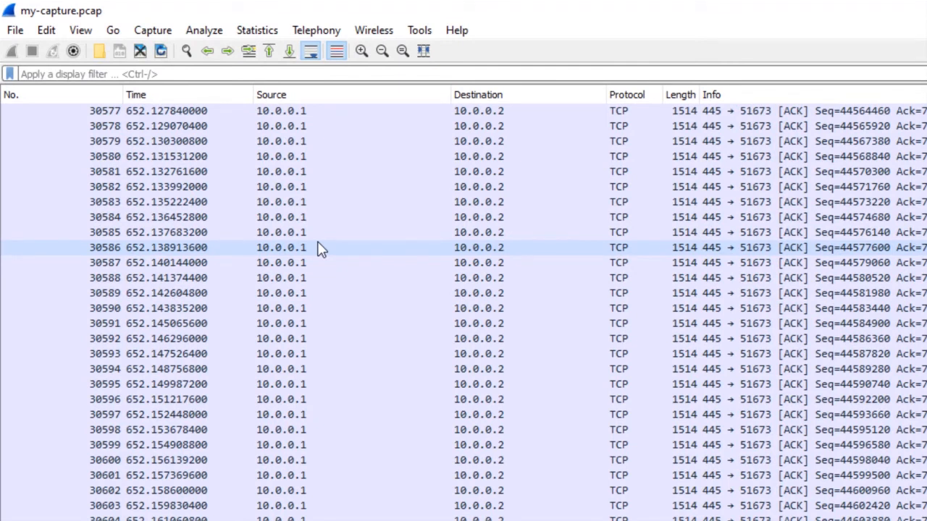
pyautogui.moveTo(498, 261)
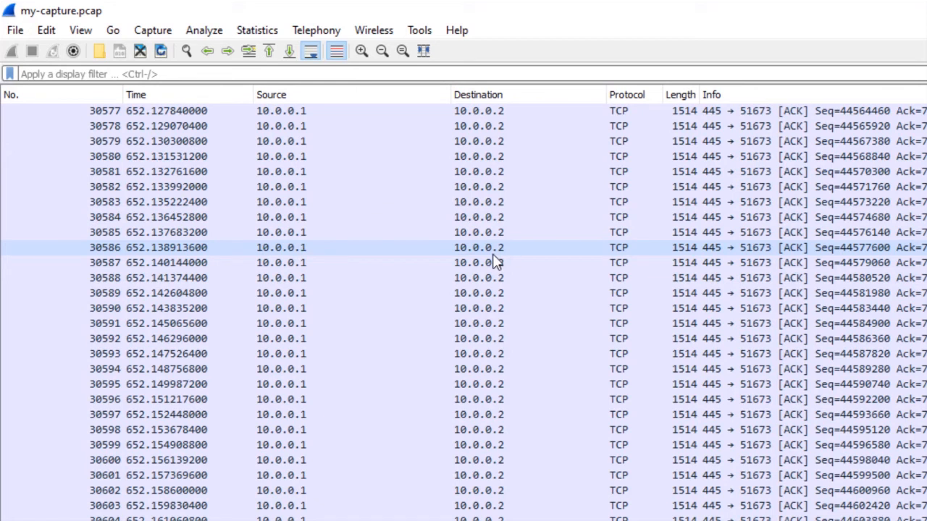
pyautogui.moveTo(622, 257)
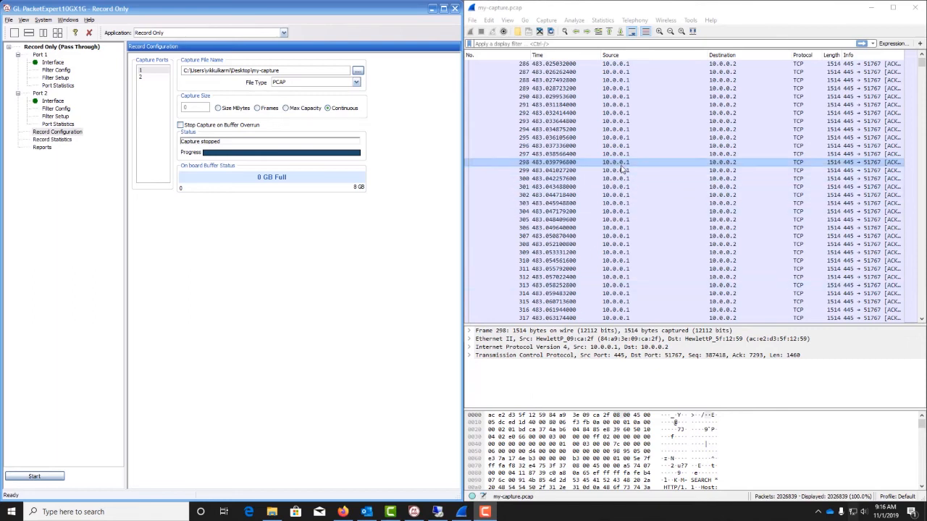
pyautogui.moveTo(724, 170)
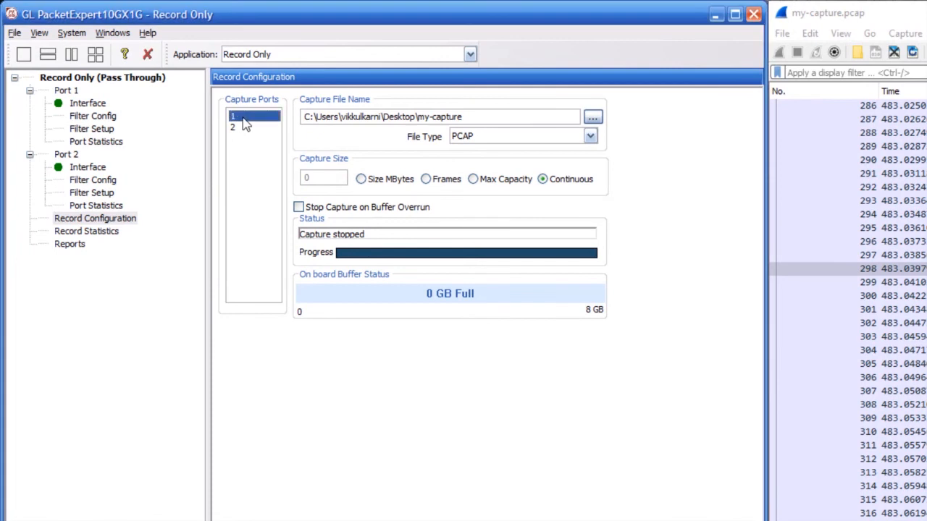
pyautogui.moveTo(241, 131)
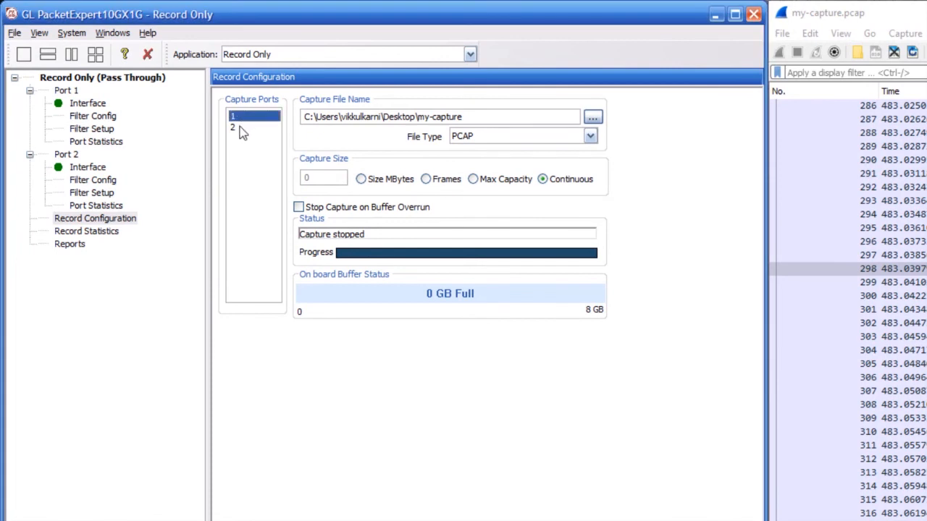
# Step: Select the capture port in the Capture Ports list for the my-capture recording
pyautogui.click(244, 122)
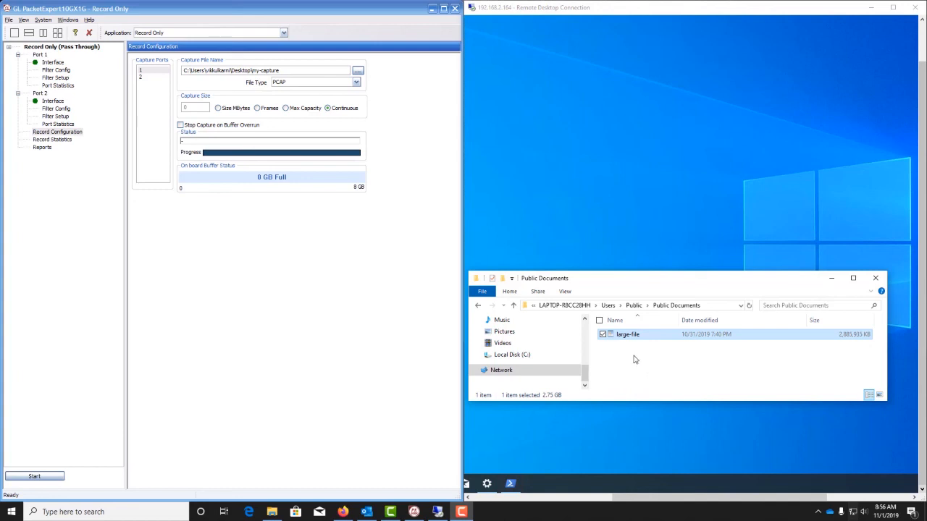
pyautogui.moveTo(633, 357)
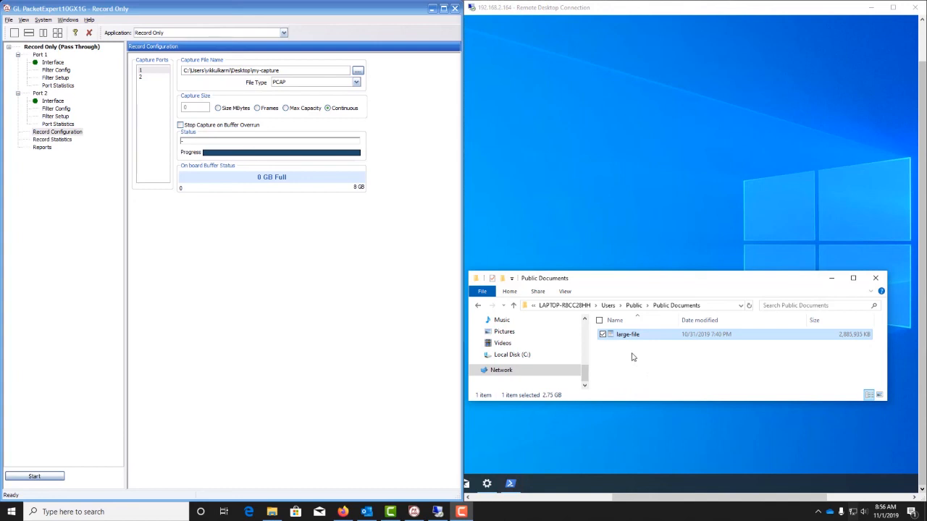